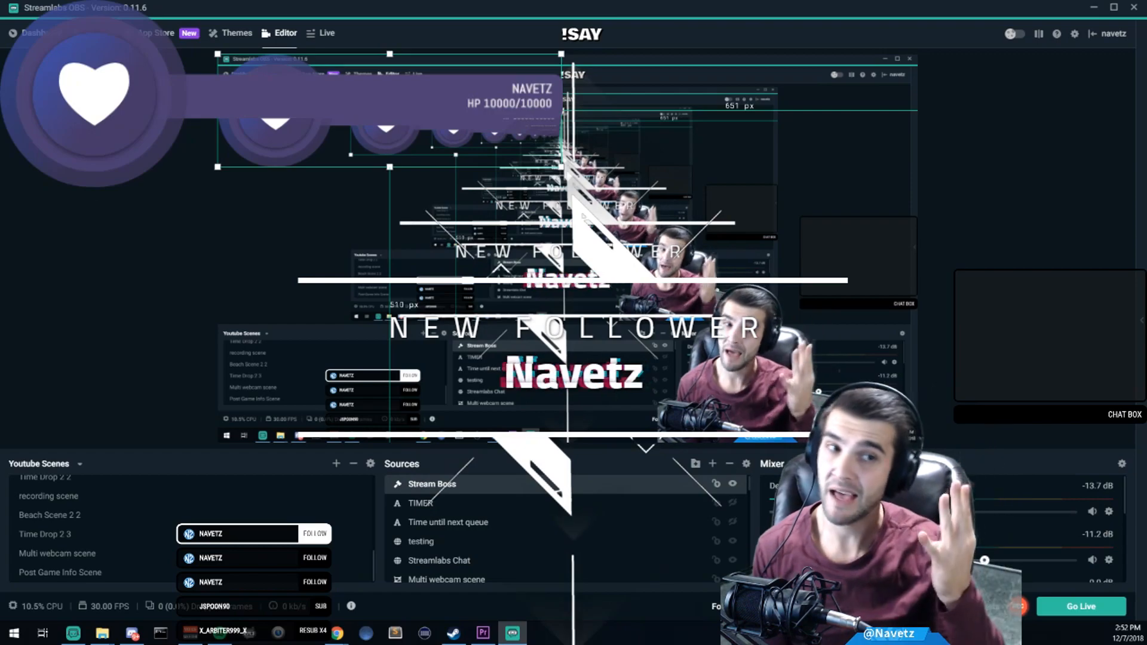
# Switch from the scene editor to the Widget Themes gallery.
pyautogui.click(237, 33)
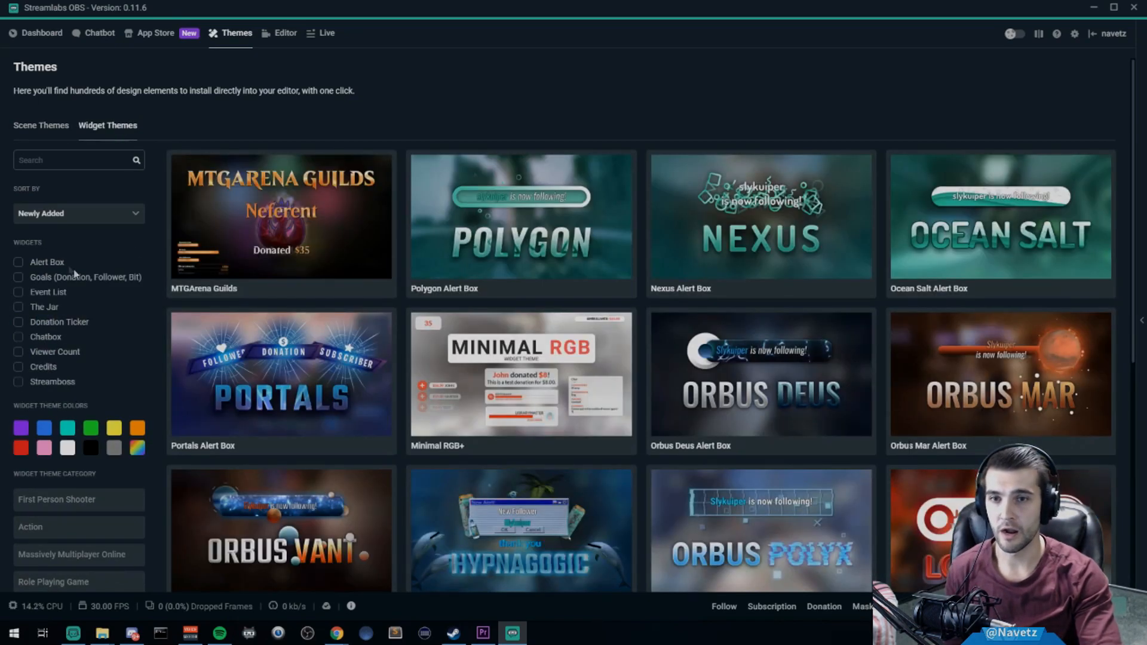
pyautogui.moveTo(44, 274)
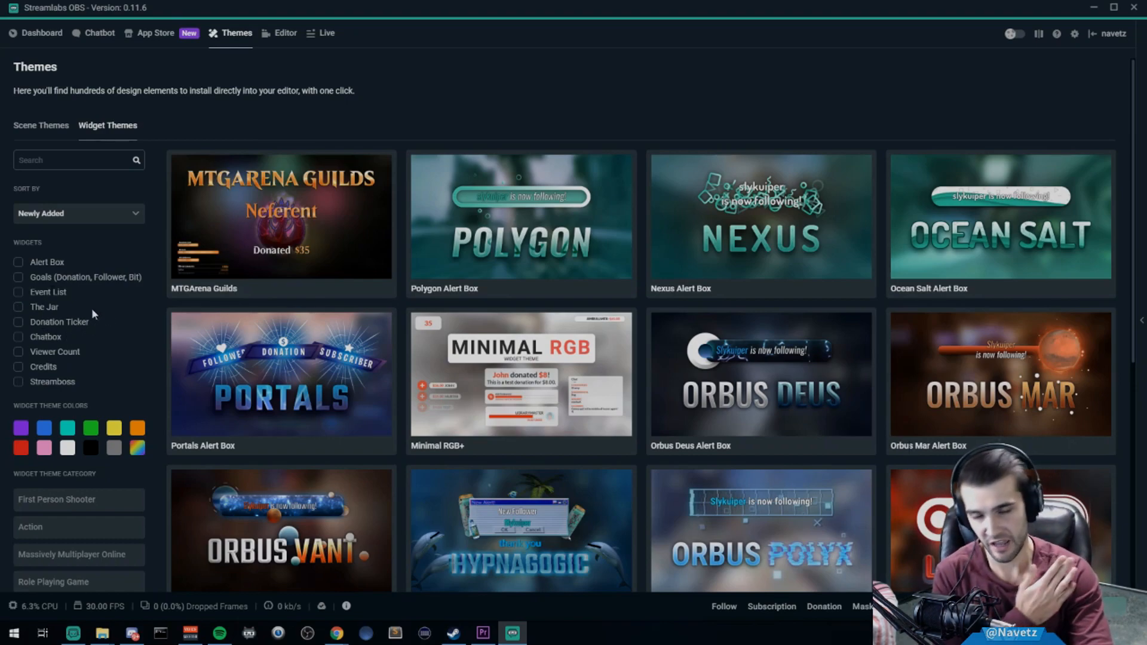
pyautogui.moveTo(61, 392)
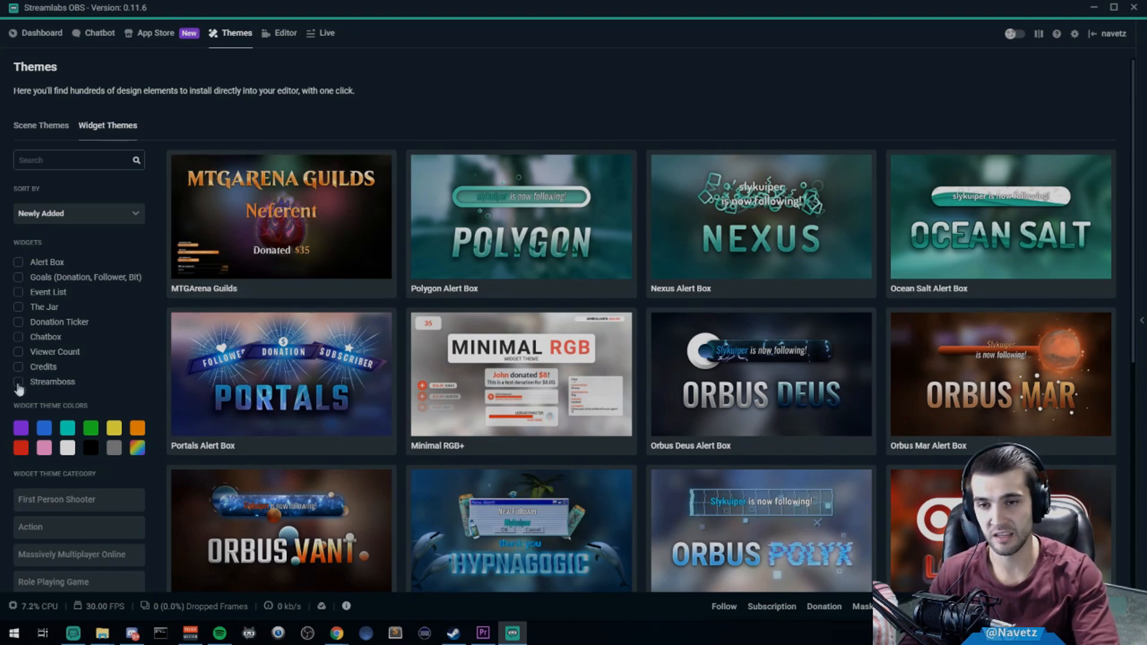
# Toggle the Streamboss filter on and off, then view the MTGArena Guilds theme.
pyautogui.click(17, 381)
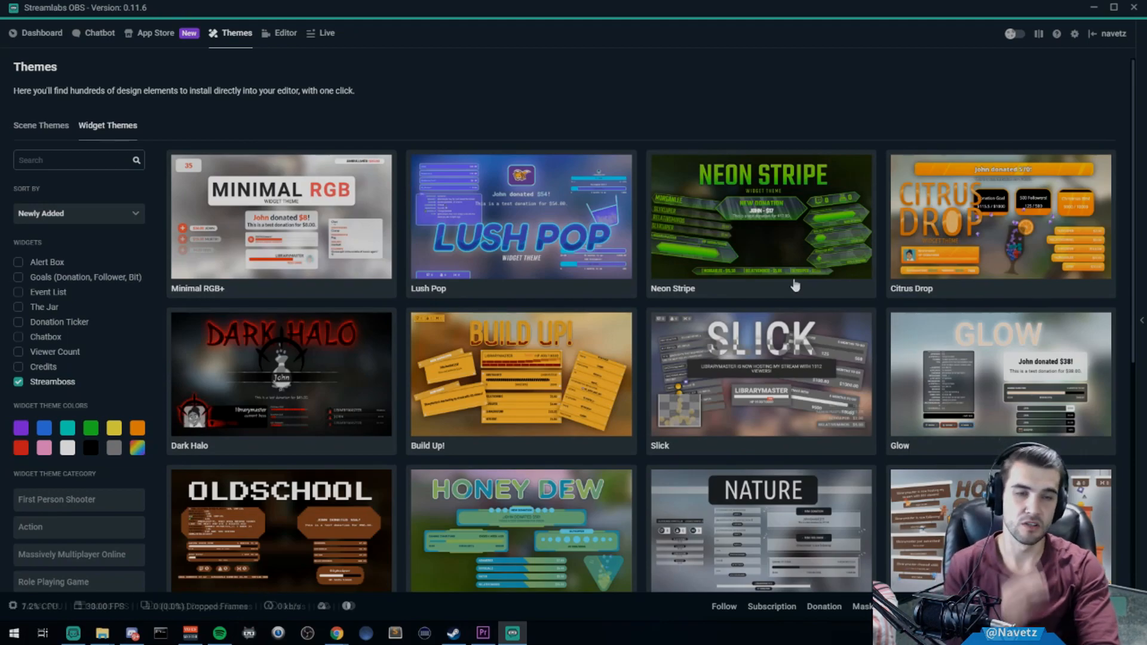
pyautogui.click(18, 381)
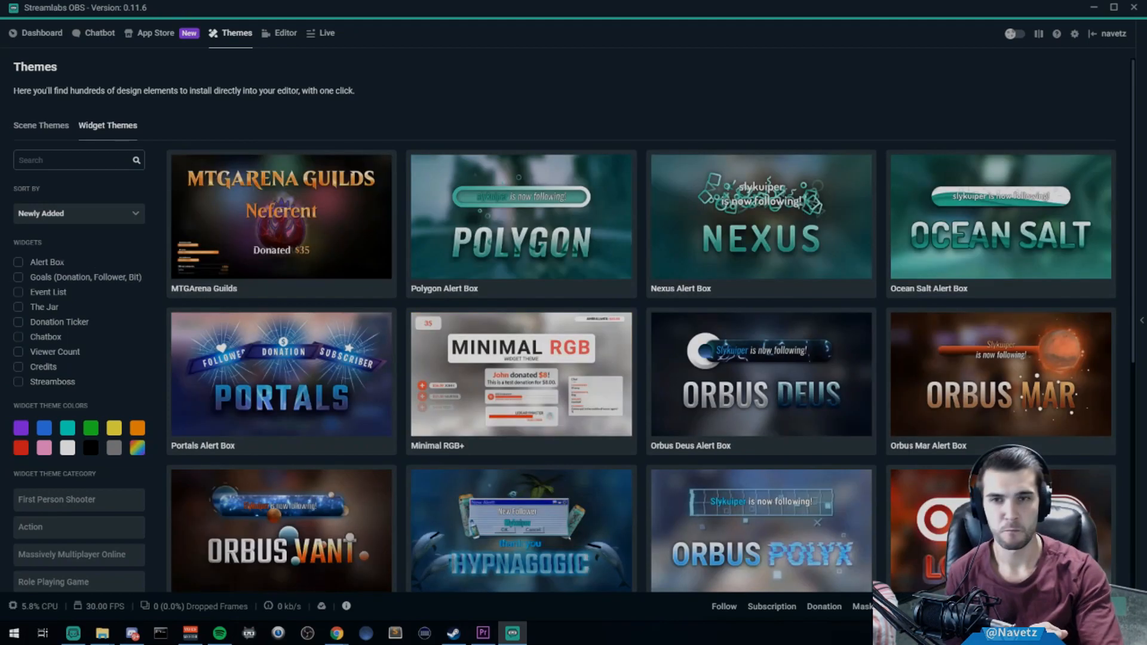
pyautogui.click(280, 215)
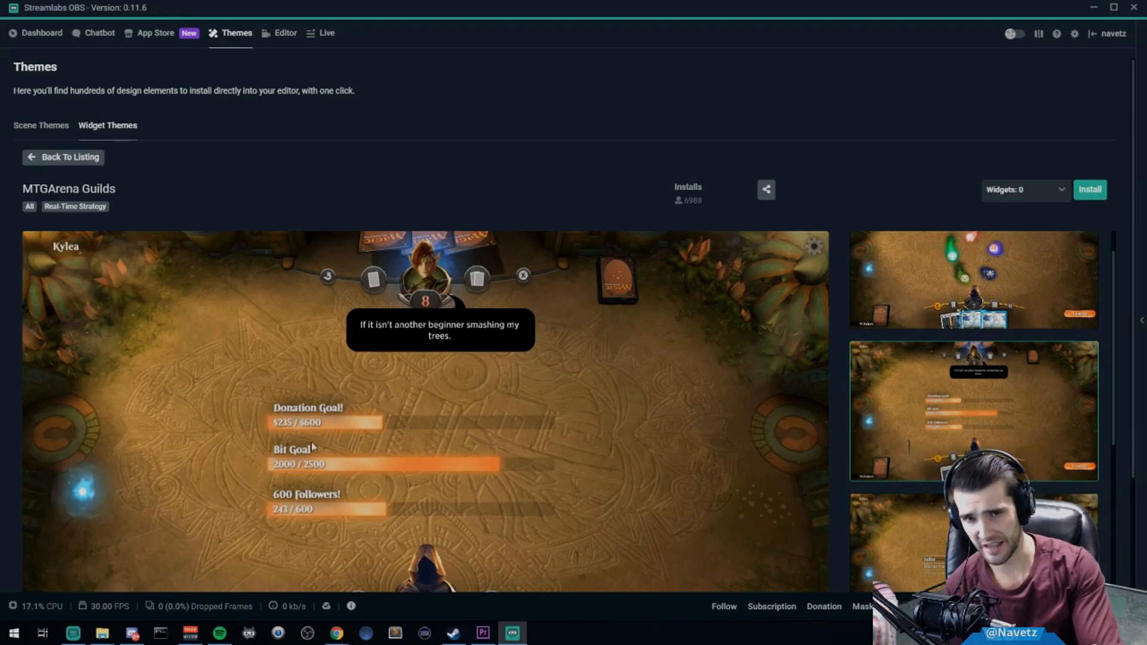
# Preview the Polygon Alert Box theme's included widgets, then return to the gallery.
pyautogui.click(71, 156)
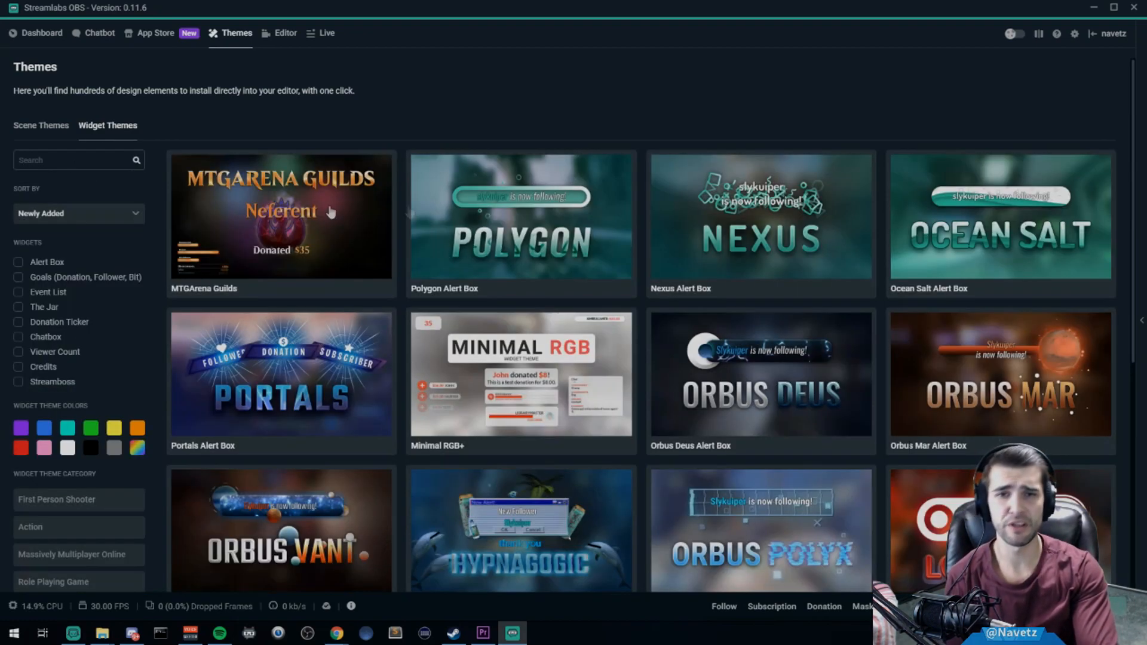
pyautogui.moveTo(545, 207)
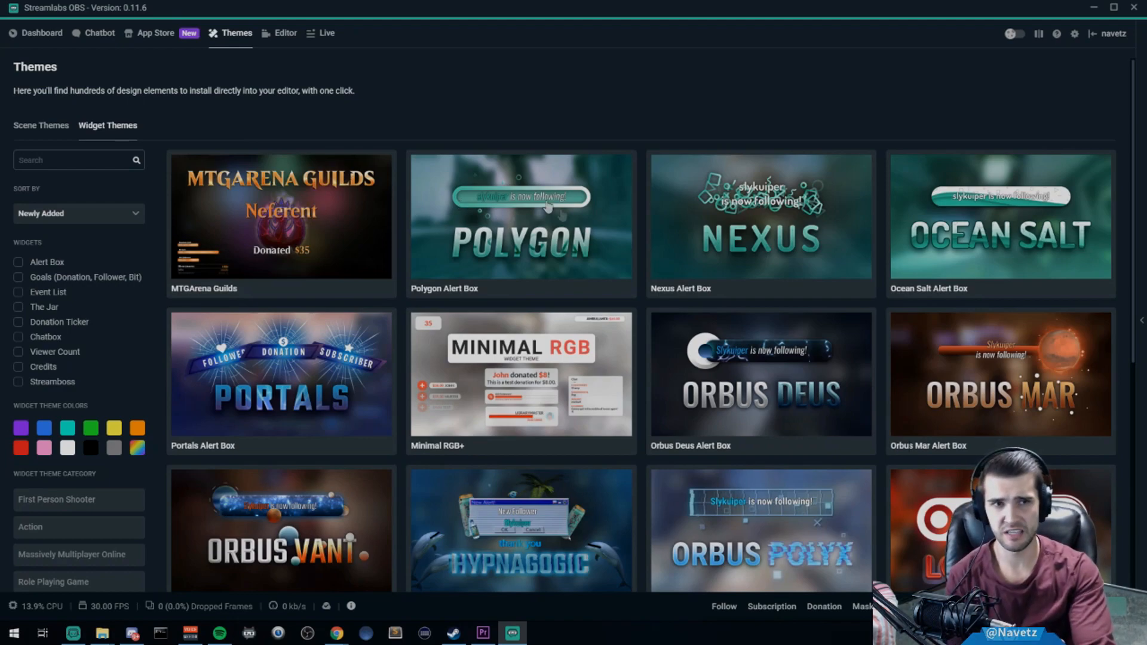
pyautogui.click(521, 215)
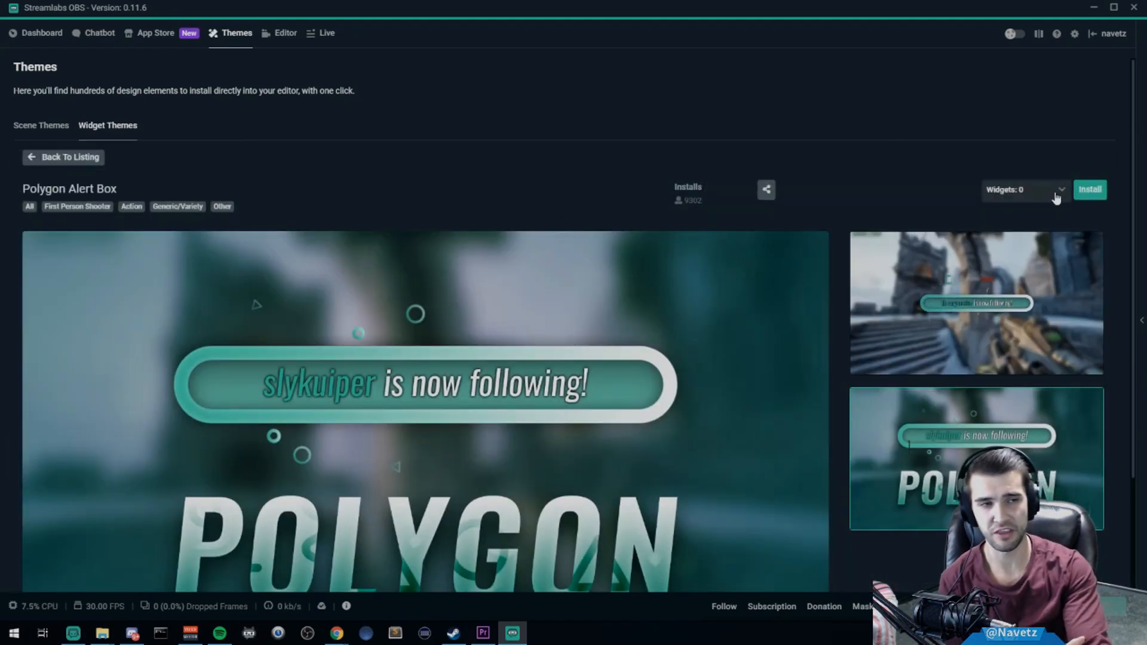
pyautogui.click(1024, 189)
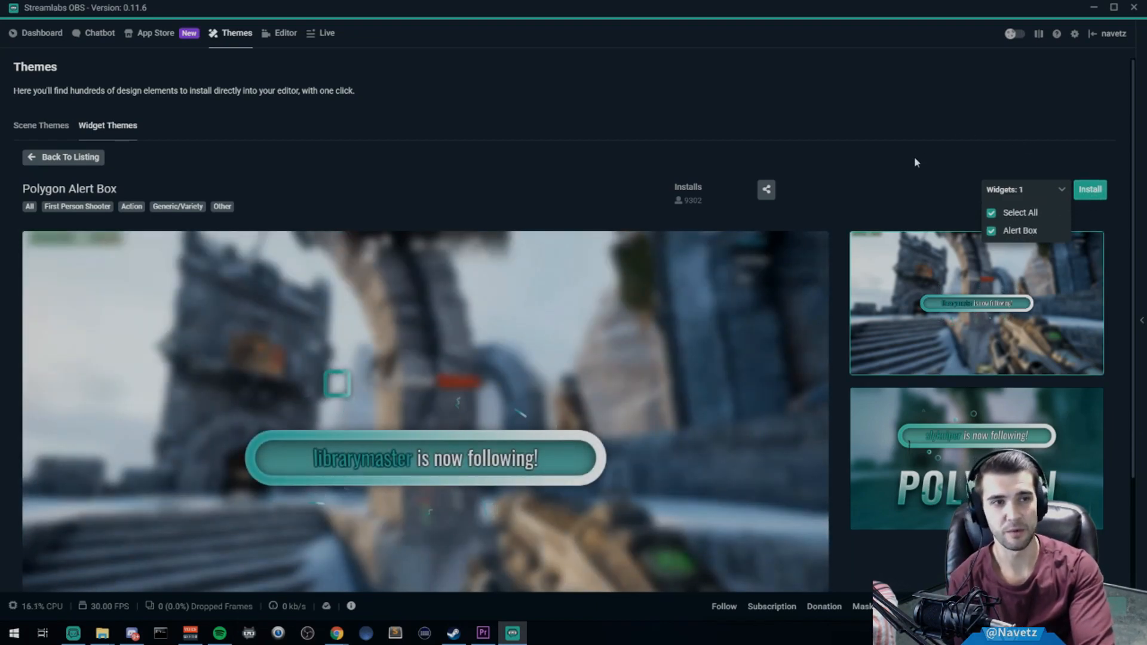
pyautogui.click(1024, 190)
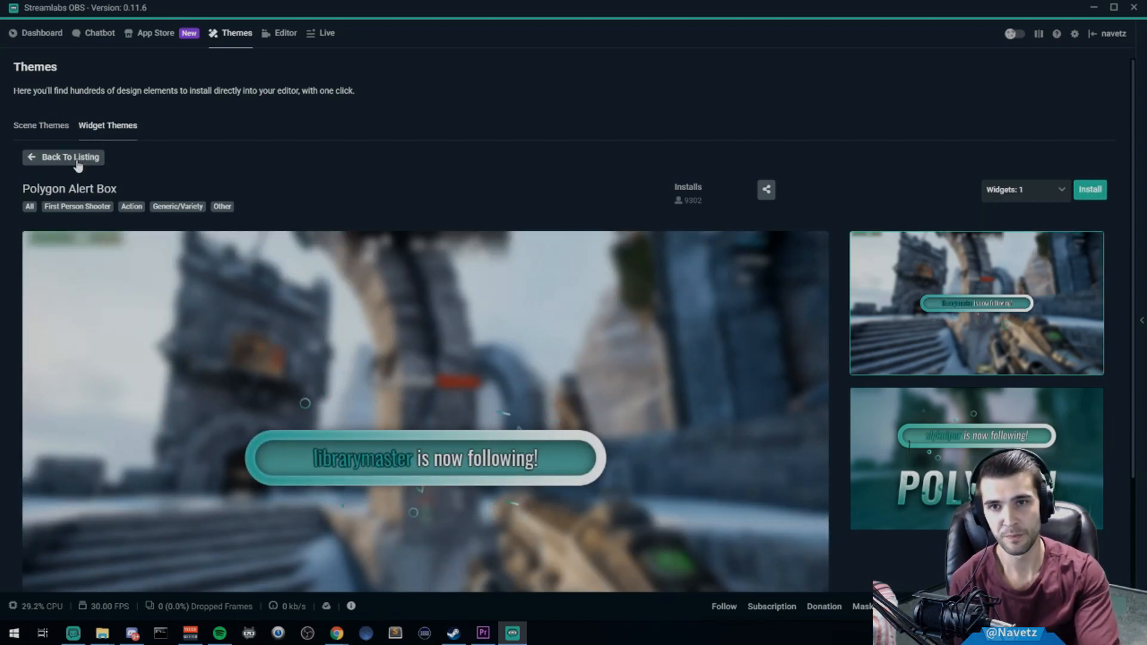
pyautogui.click(70, 156)
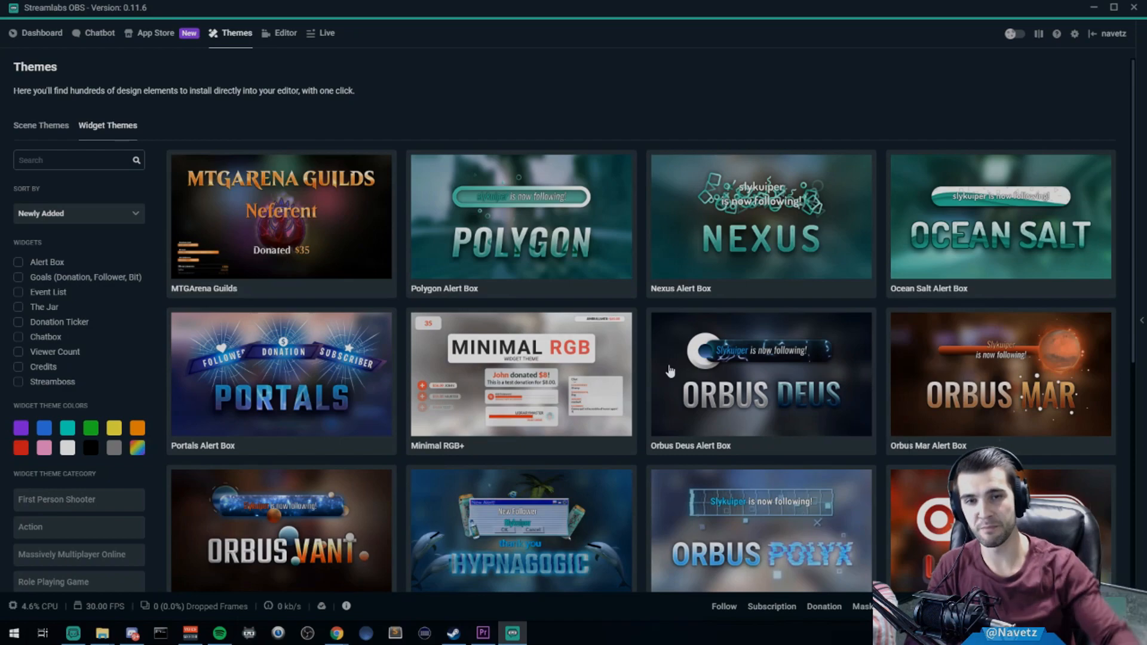
pyautogui.moveTo(271, 268)
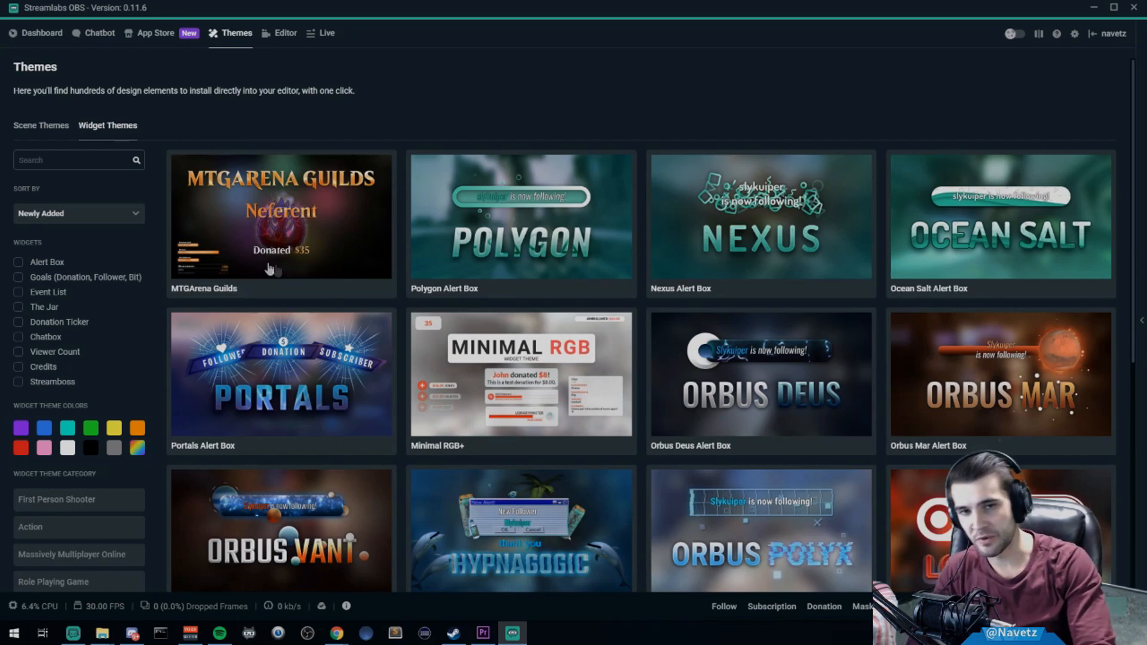
pyautogui.moveTo(499, 251)
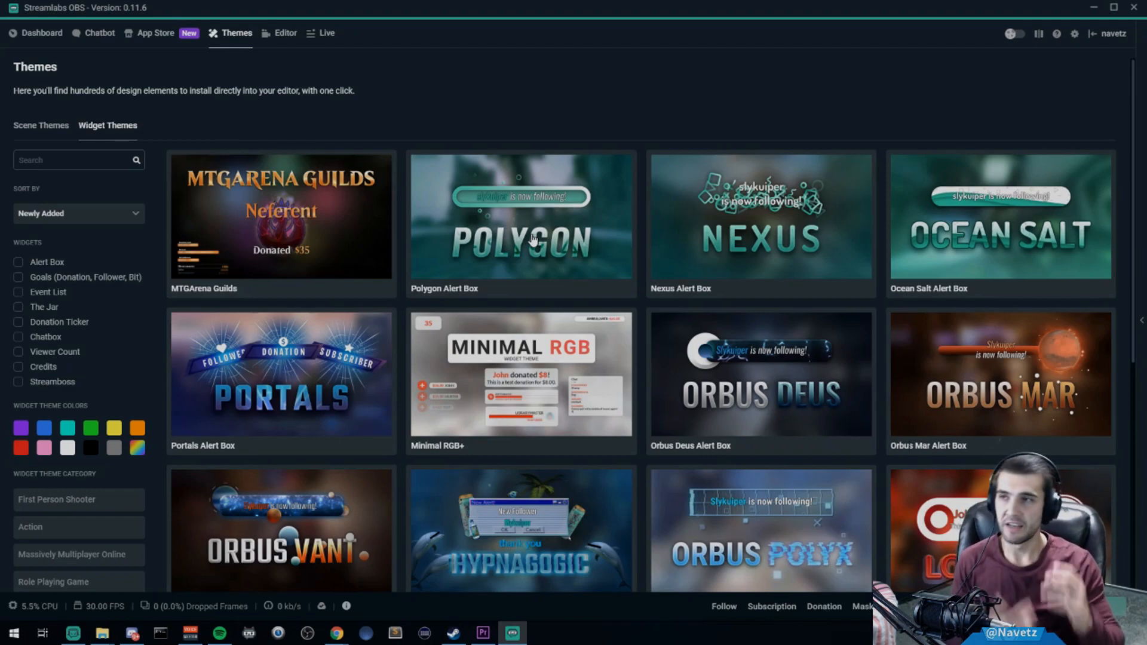
pyautogui.moveTo(55, 44)
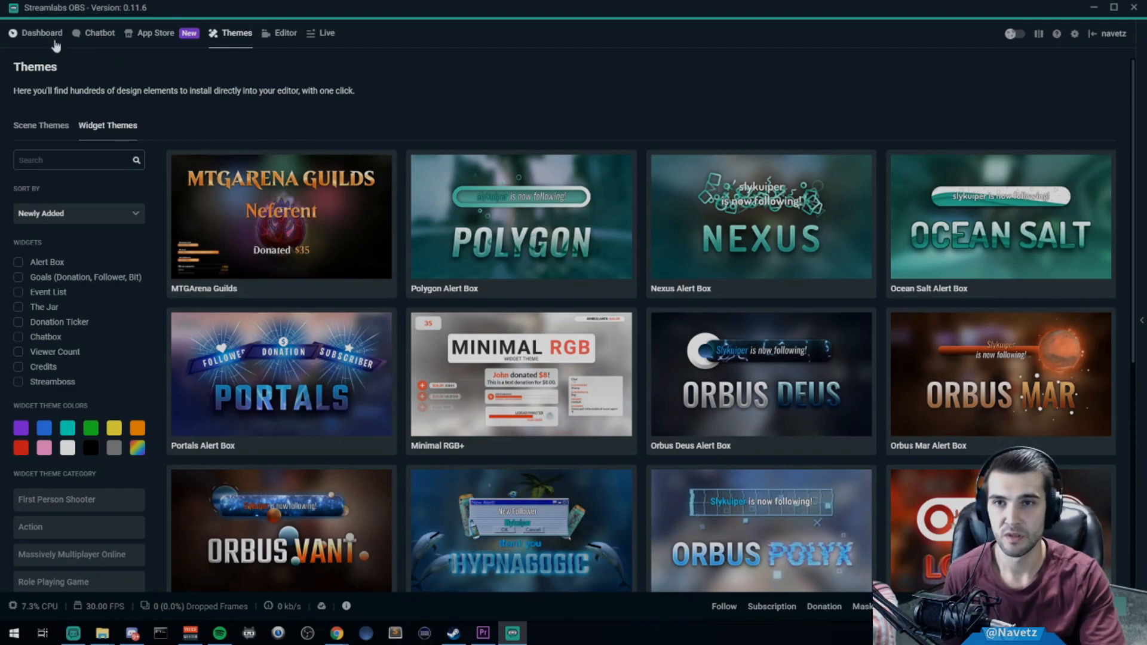
pyautogui.click(41, 32)
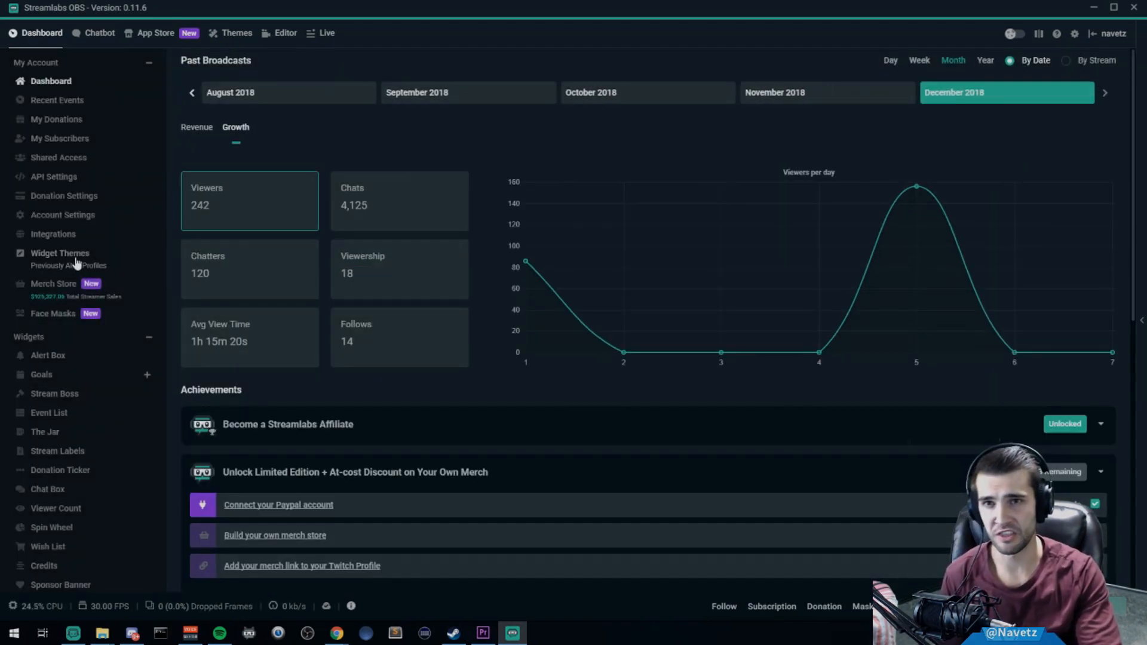
pyautogui.click(59, 252)
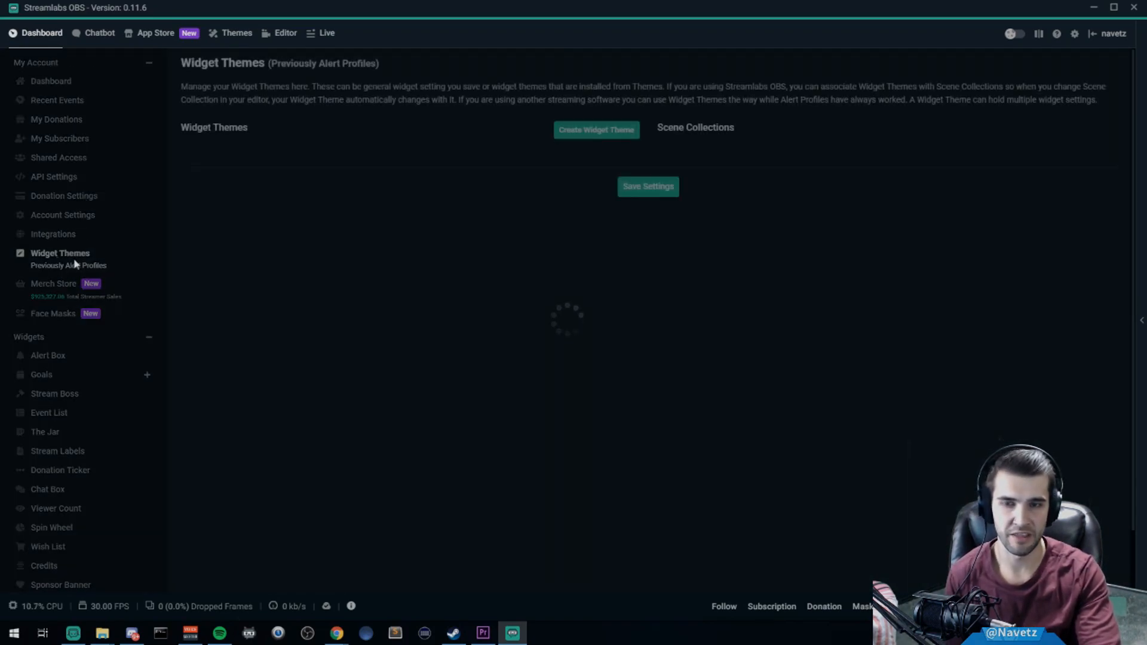
pyautogui.moveTo(124, 310)
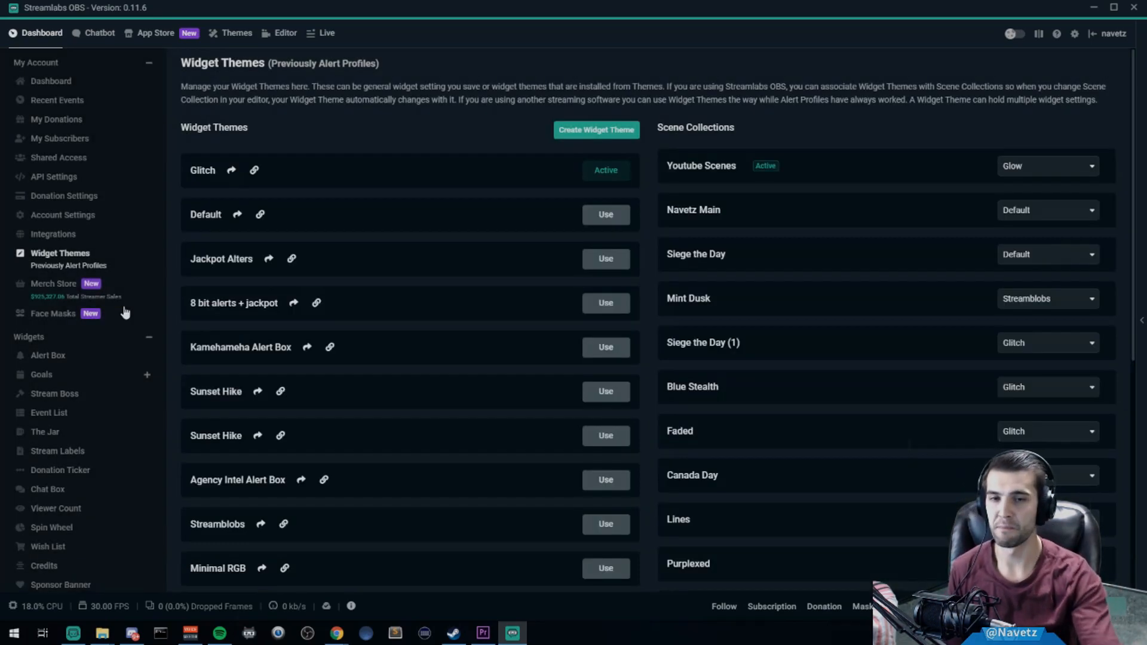
pyautogui.scroll(-3)
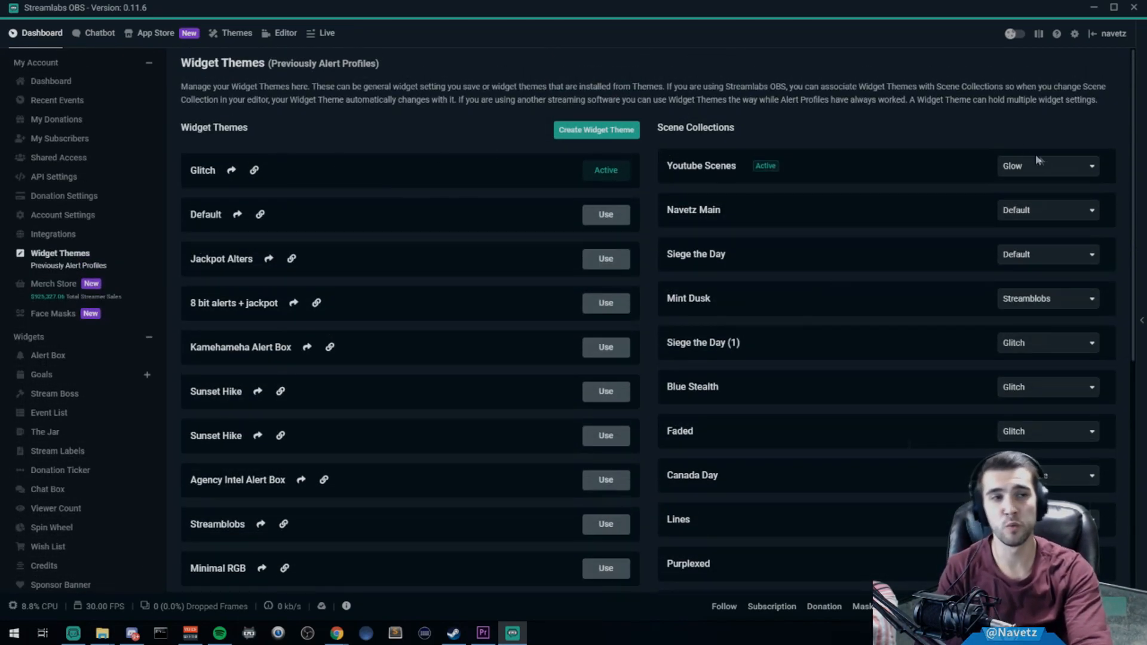
pyautogui.moveTo(427, 124)
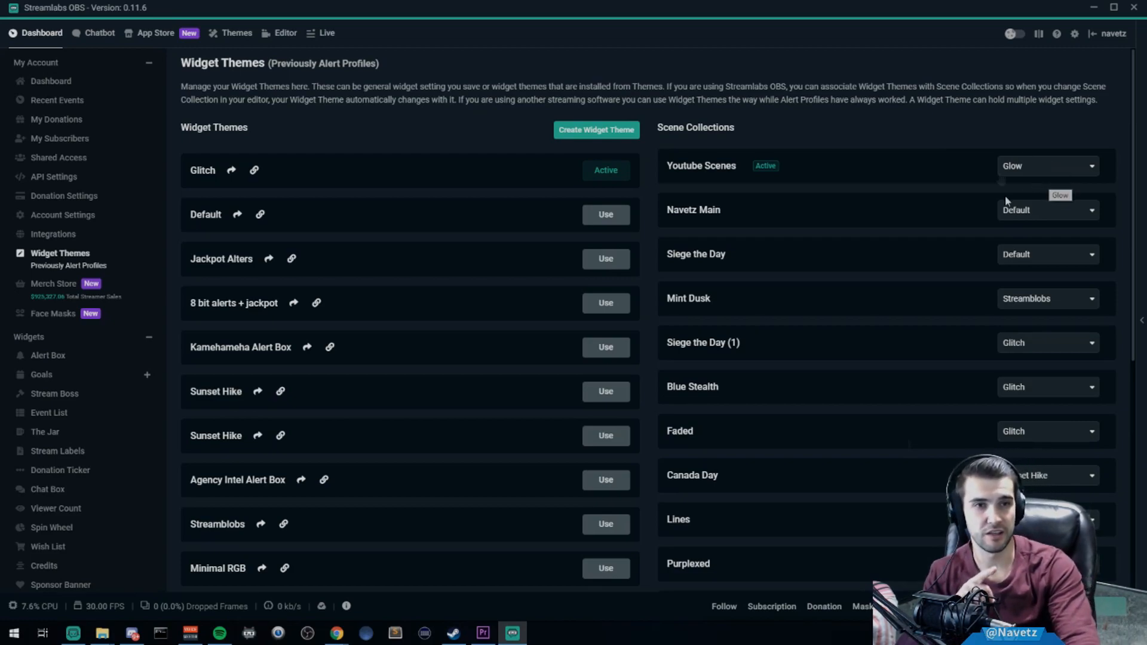
pyautogui.moveTo(340, 203)
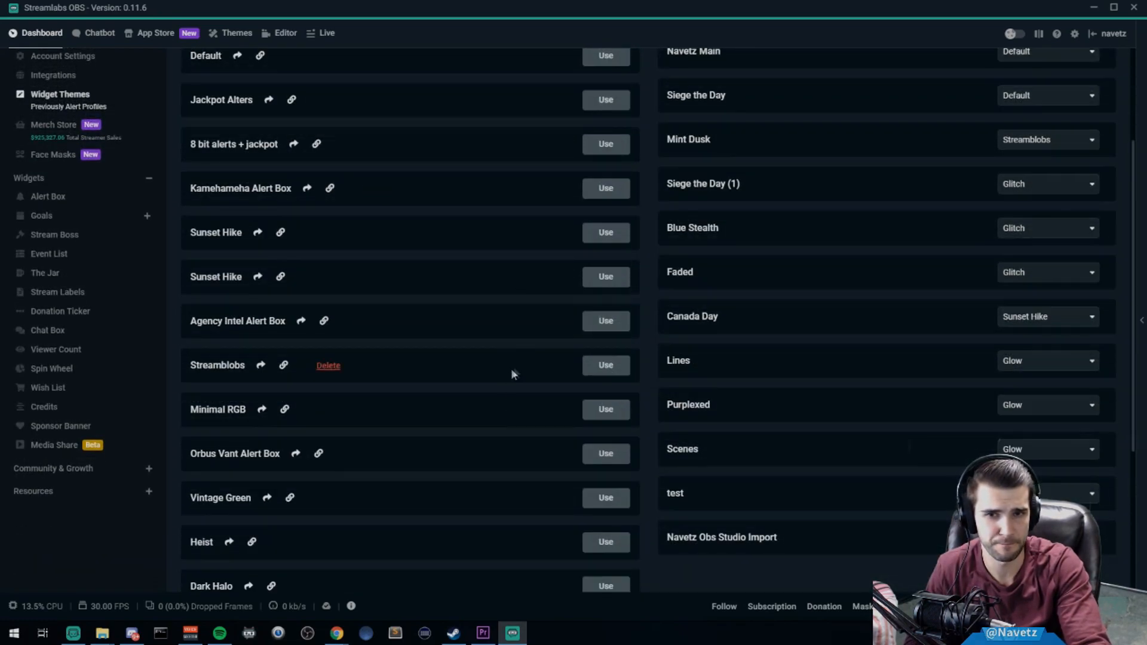
pyautogui.moveTo(509, 417)
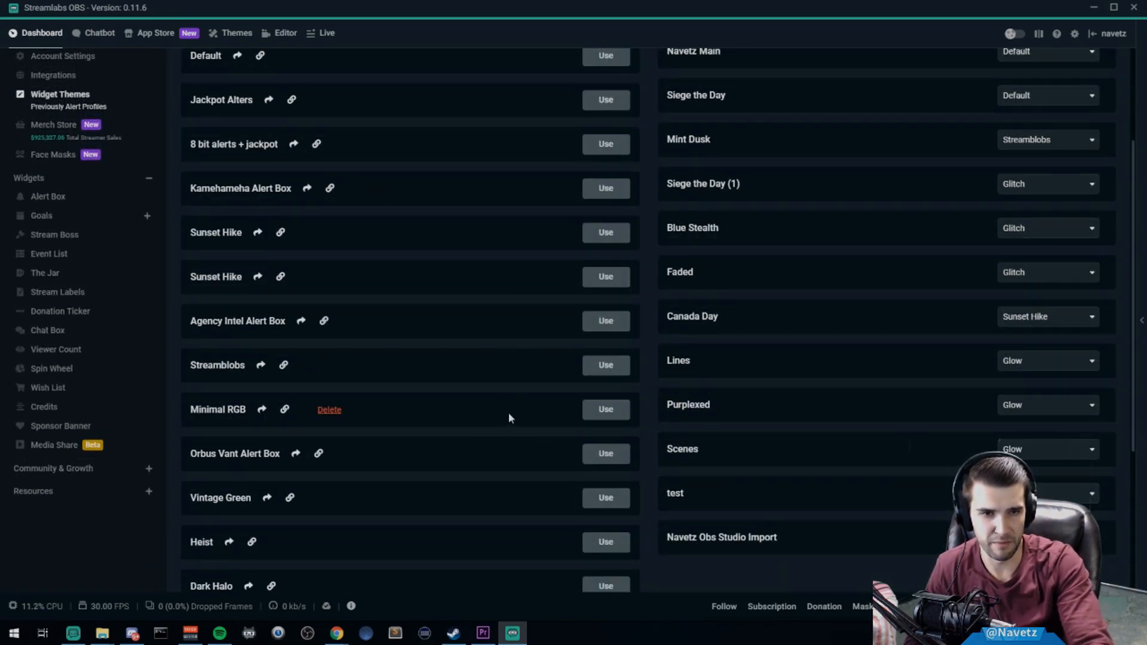
# Generate a Minimal RGB share link including the Streamboss and Bit goal widgets.
pyautogui.click(261, 409)
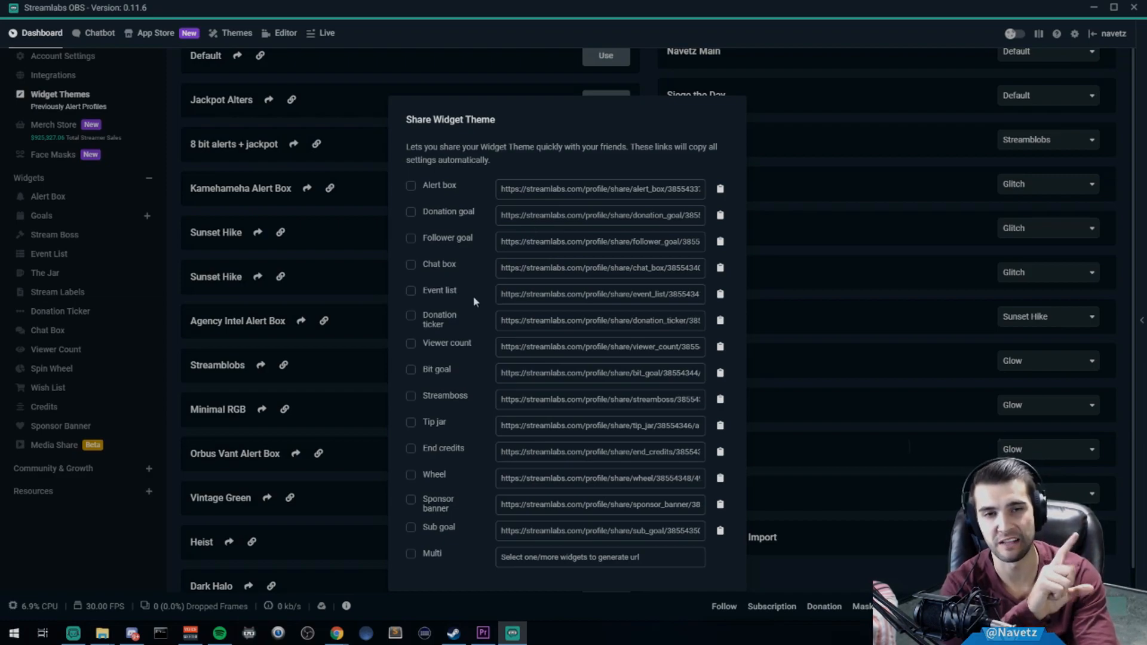
pyautogui.moveTo(416, 306)
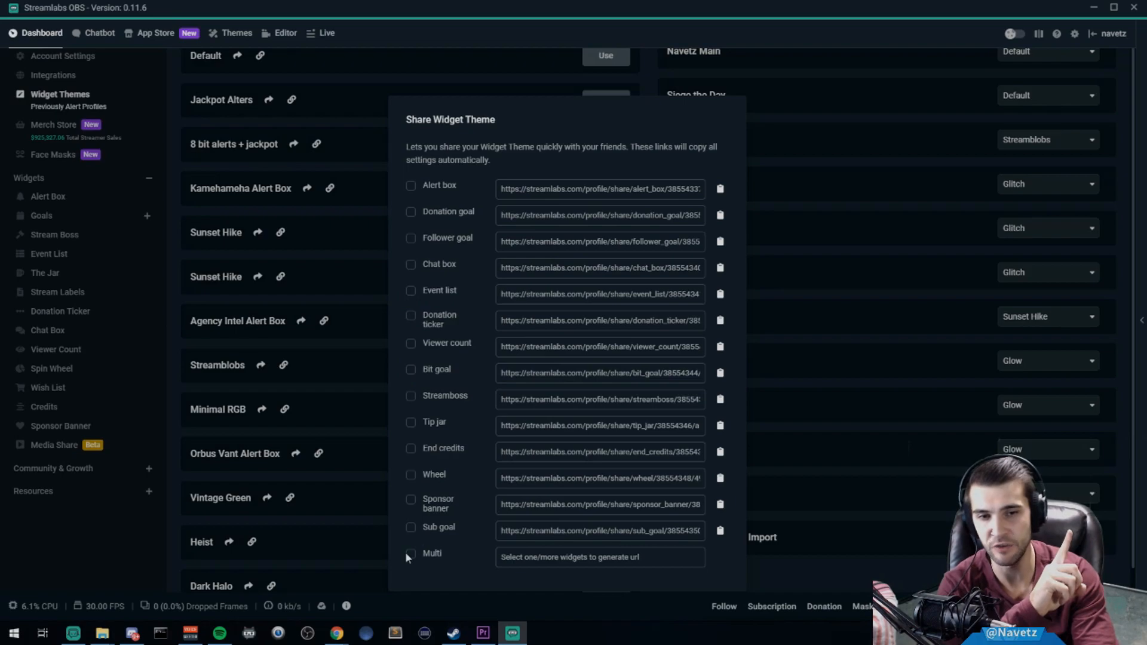
pyautogui.moveTo(532, 377)
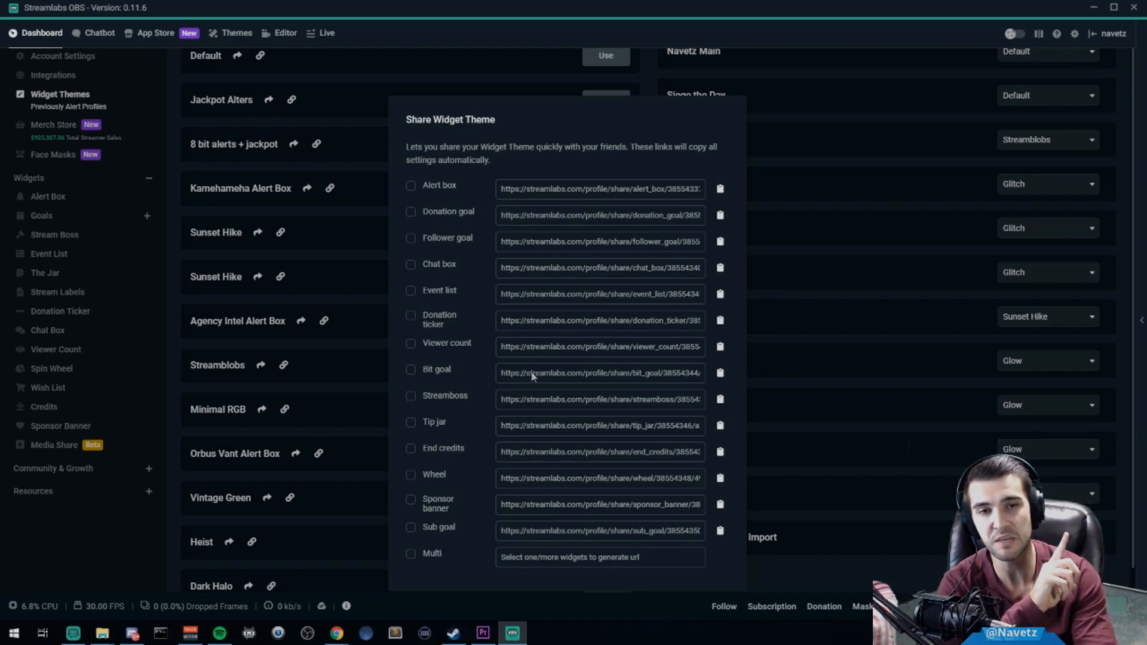
pyautogui.moveTo(489, 108)
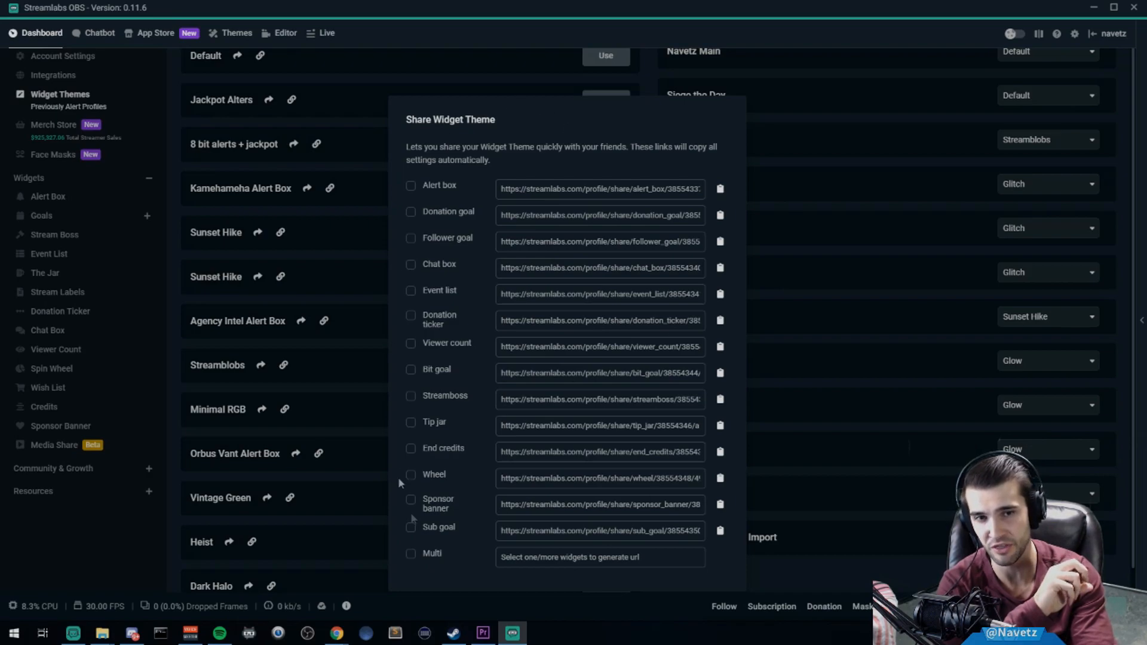
pyautogui.moveTo(646, 177)
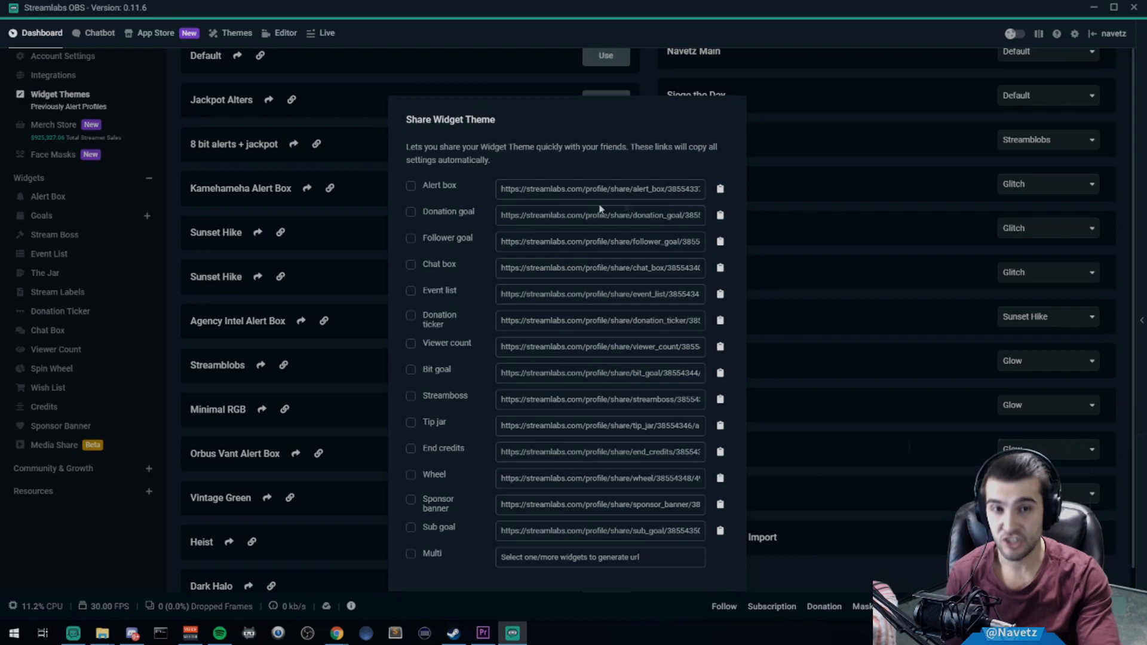
pyautogui.moveTo(606, 189)
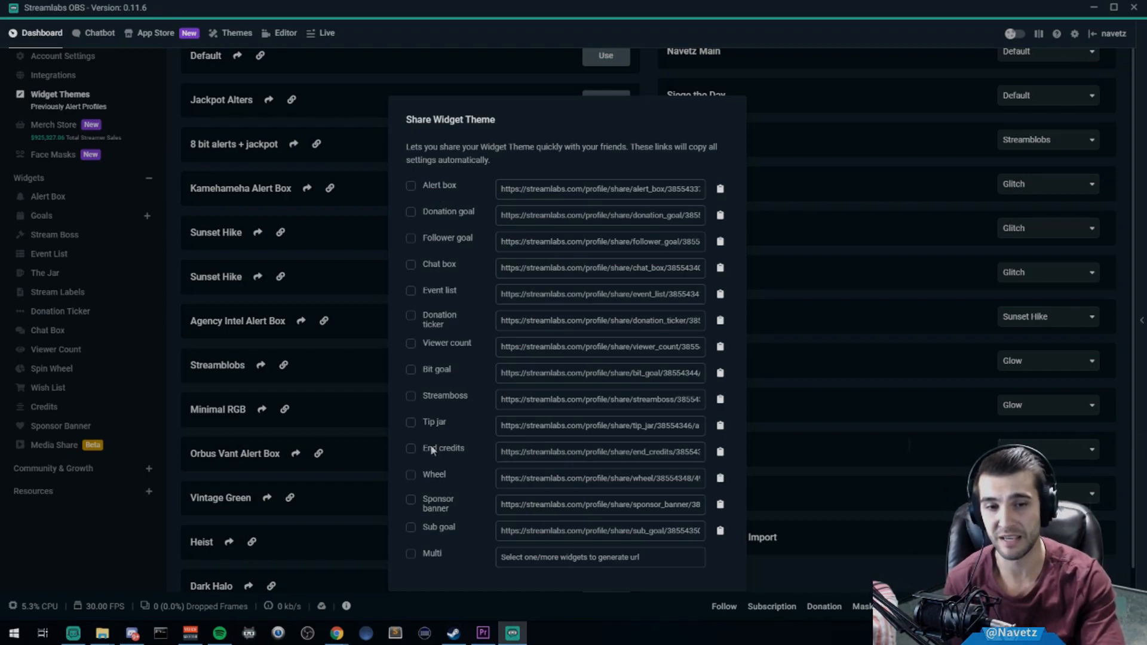
pyautogui.moveTo(431, 450)
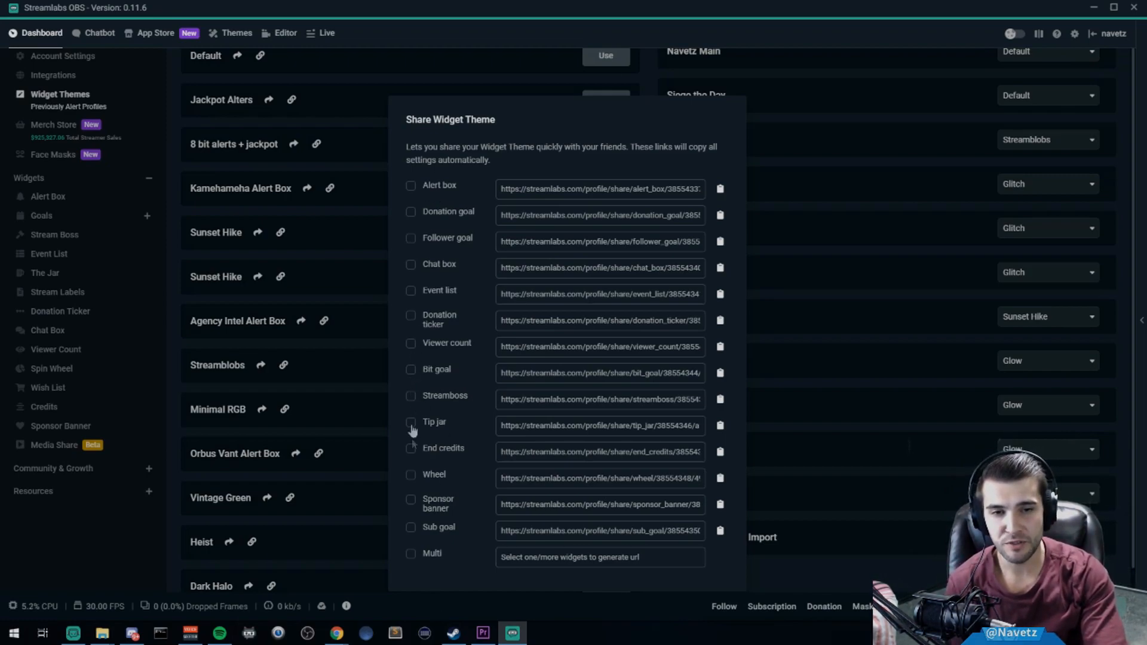
pyautogui.moveTo(416, 238)
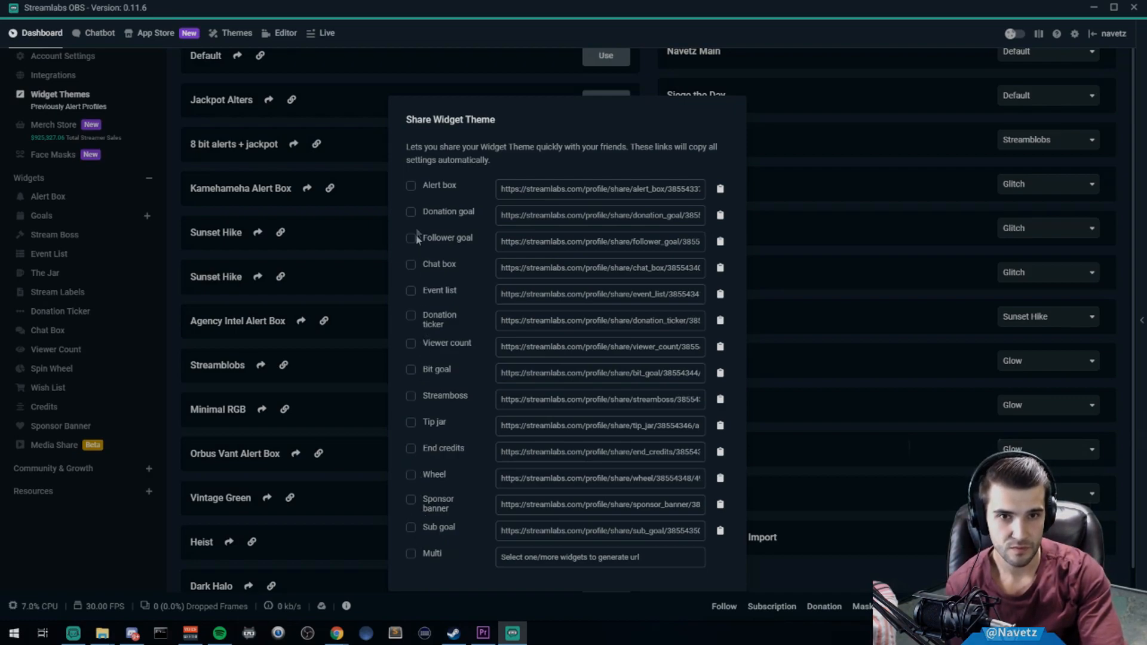
pyautogui.moveTo(410, 401)
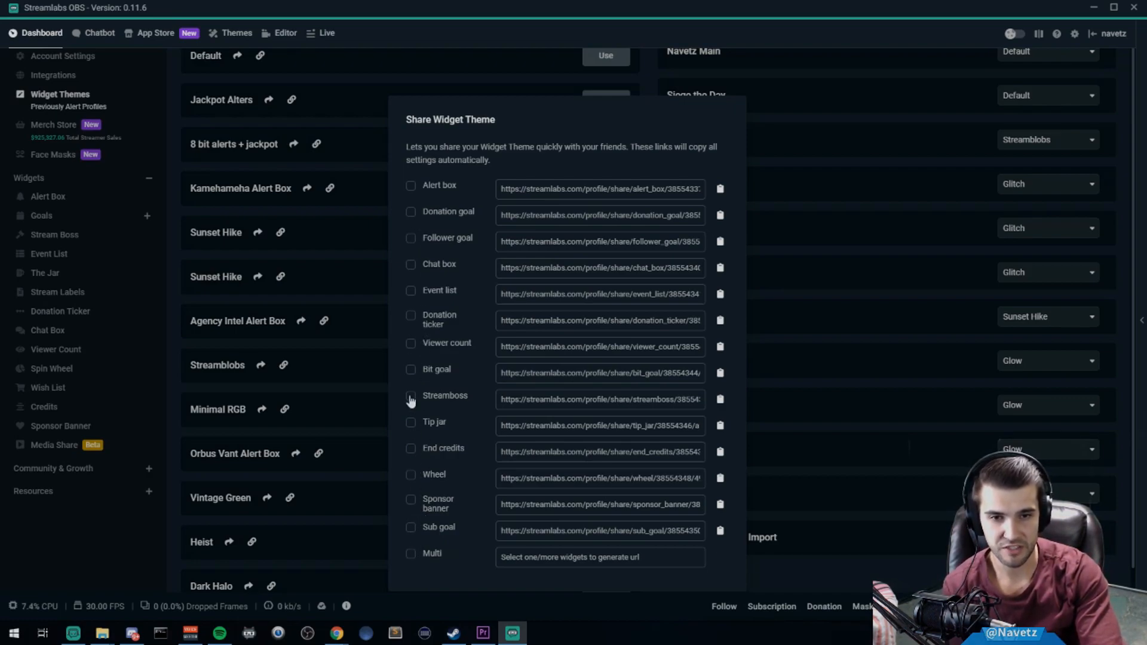
pyautogui.click(411, 394)
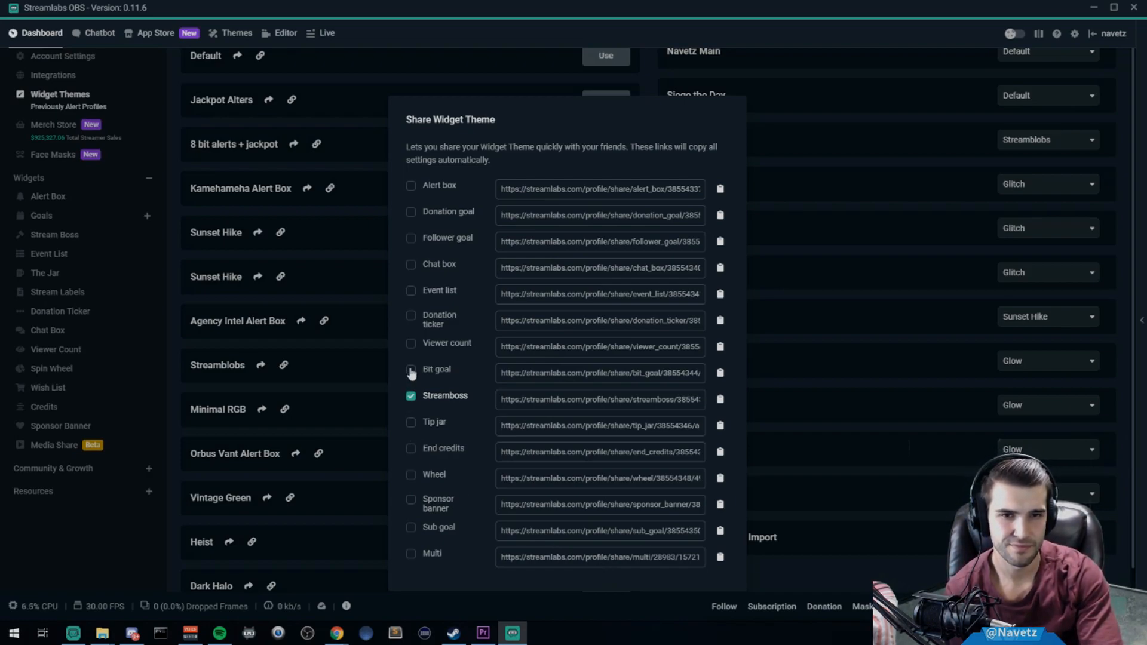
pyautogui.click(411, 368)
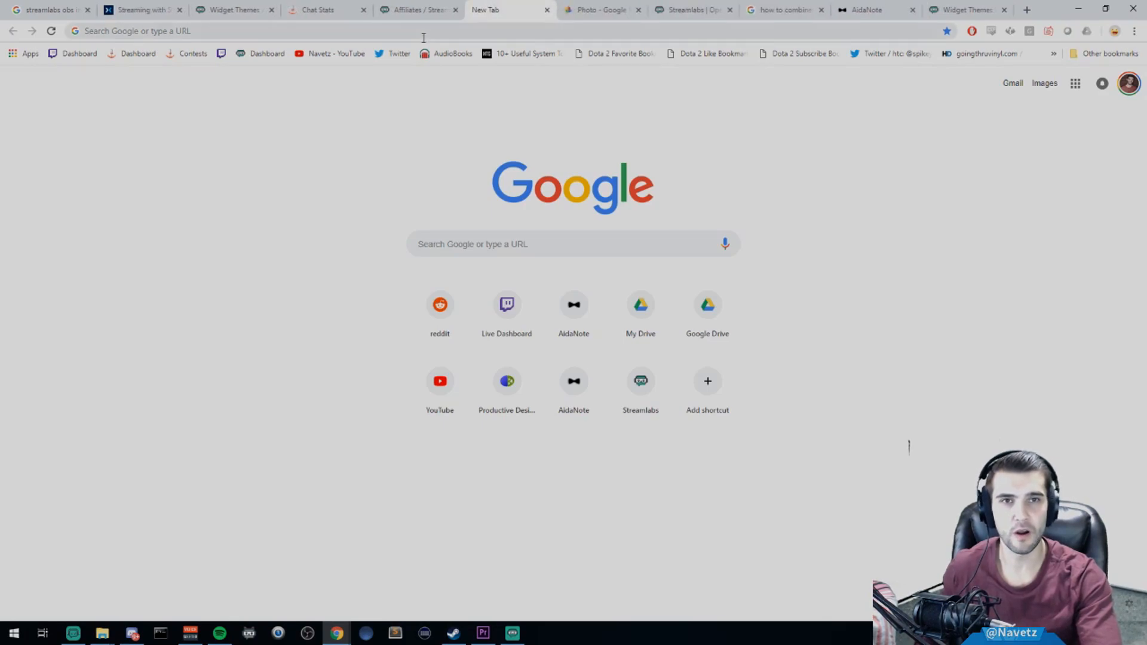
# Open the multi share URL and import its settings into the Glitch theme.
pyautogui.write('https://streamlabs.com/profile/share/multi/28983/1572162/69533e4a135431ff4200bf1af6dd41cd?widgets=streamboss,bit_goal')
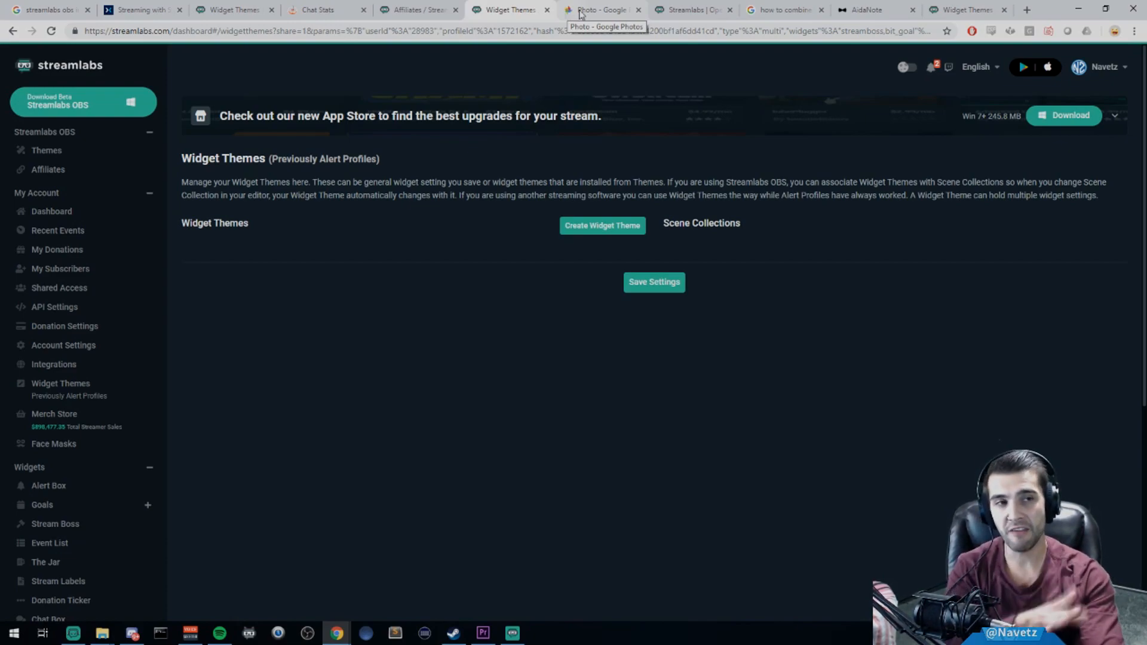
pyautogui.moveTo(694, 332)
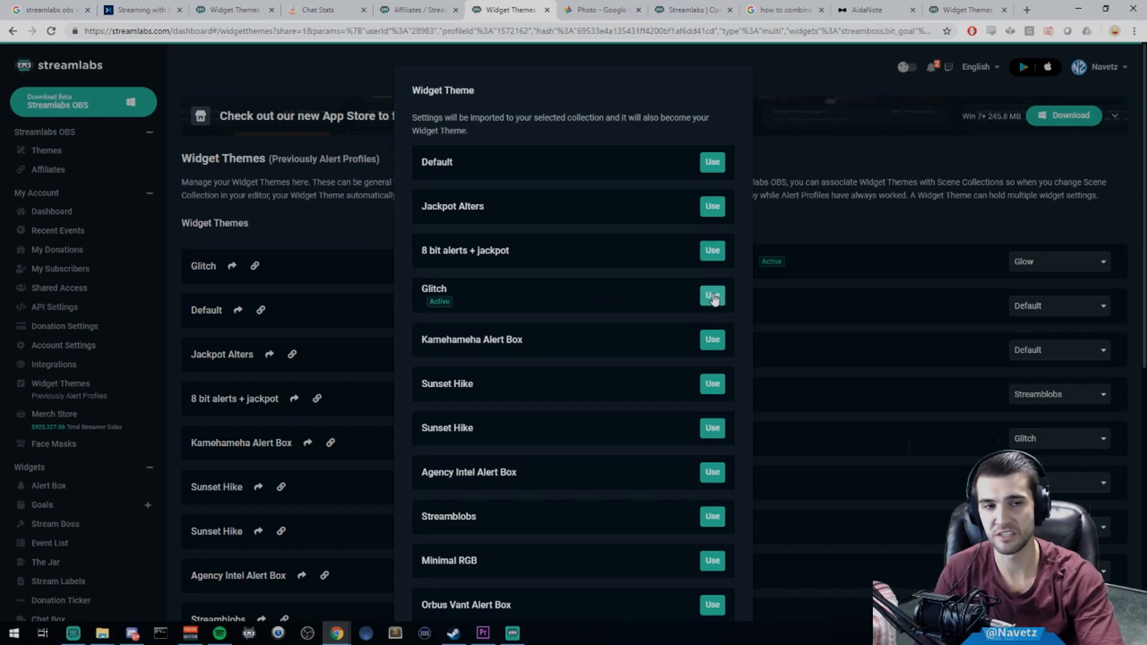
pyautogui.click(711, 297)
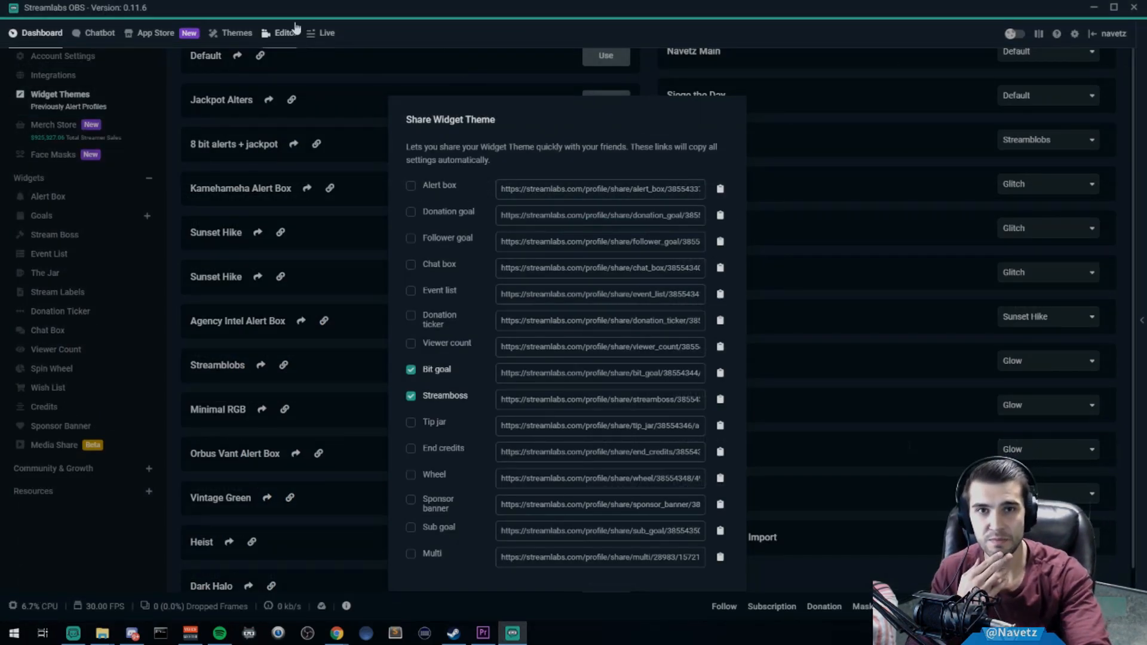
# Show the In Game Scene in the editor with its 10000/10000 Stream Boss bar.
pyautogui.click(286, 32)
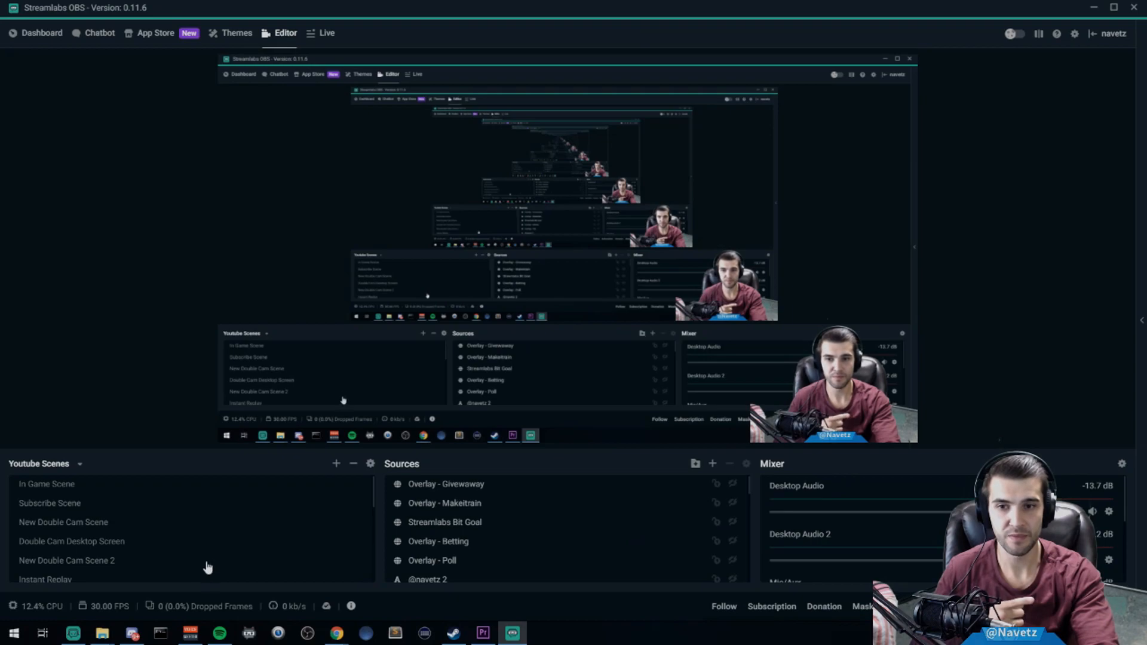
pyautogui.click(47, 483)
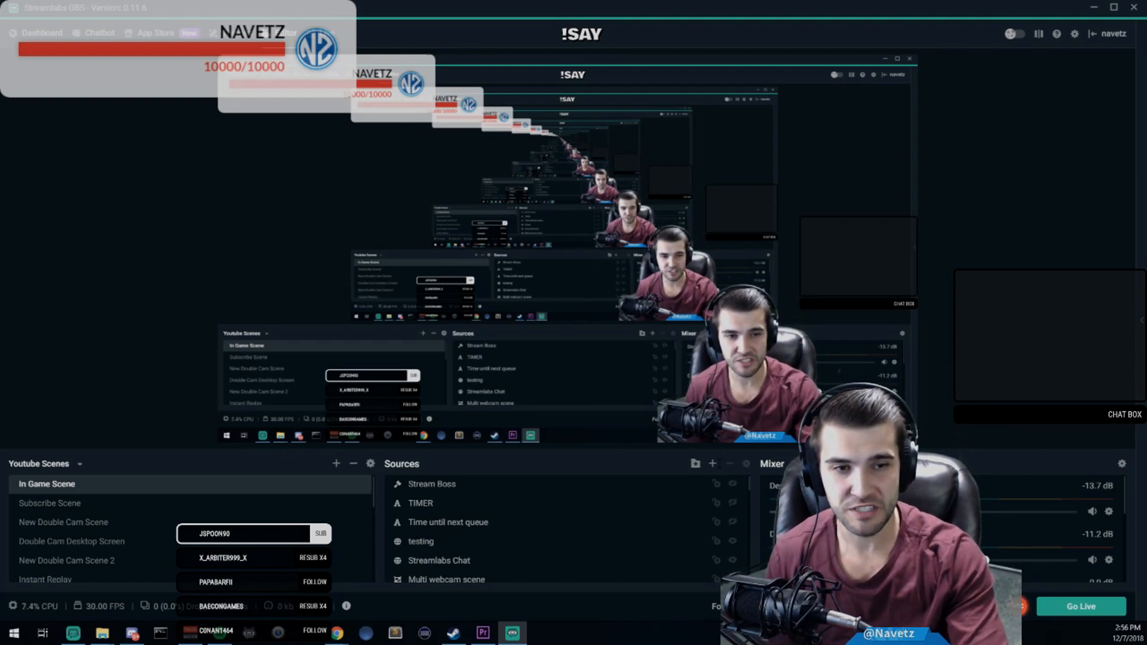
# Add a Bit Goal widget source showing the Bench Press 315 goal.
pyautogui.click(712, 462)
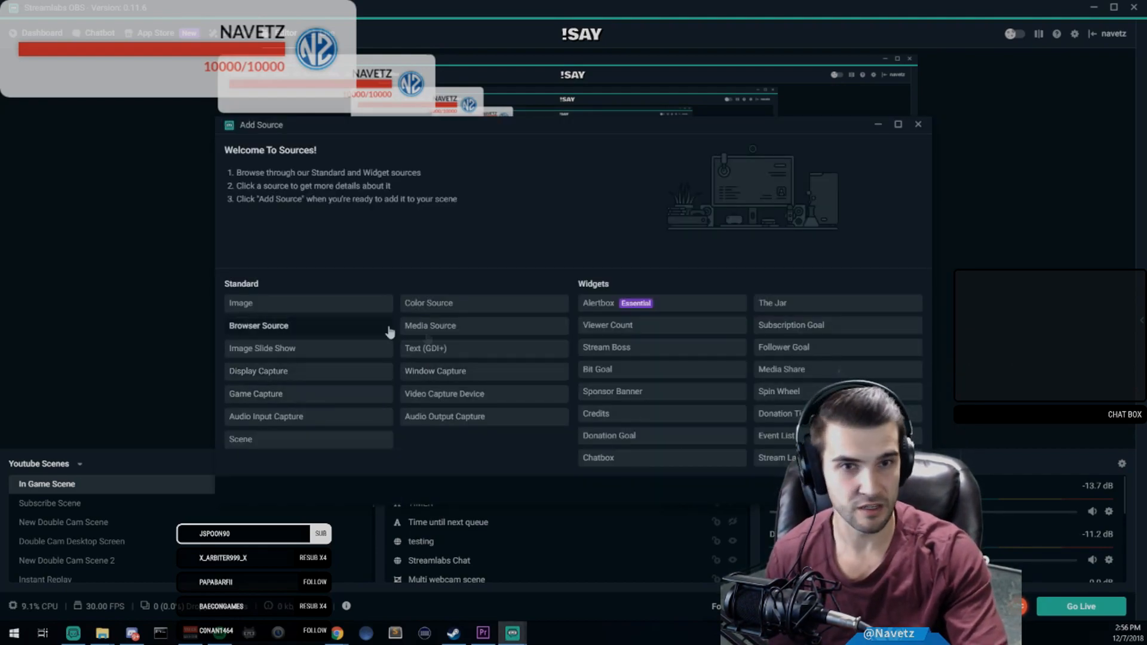
pyautogui.click(597, 369)
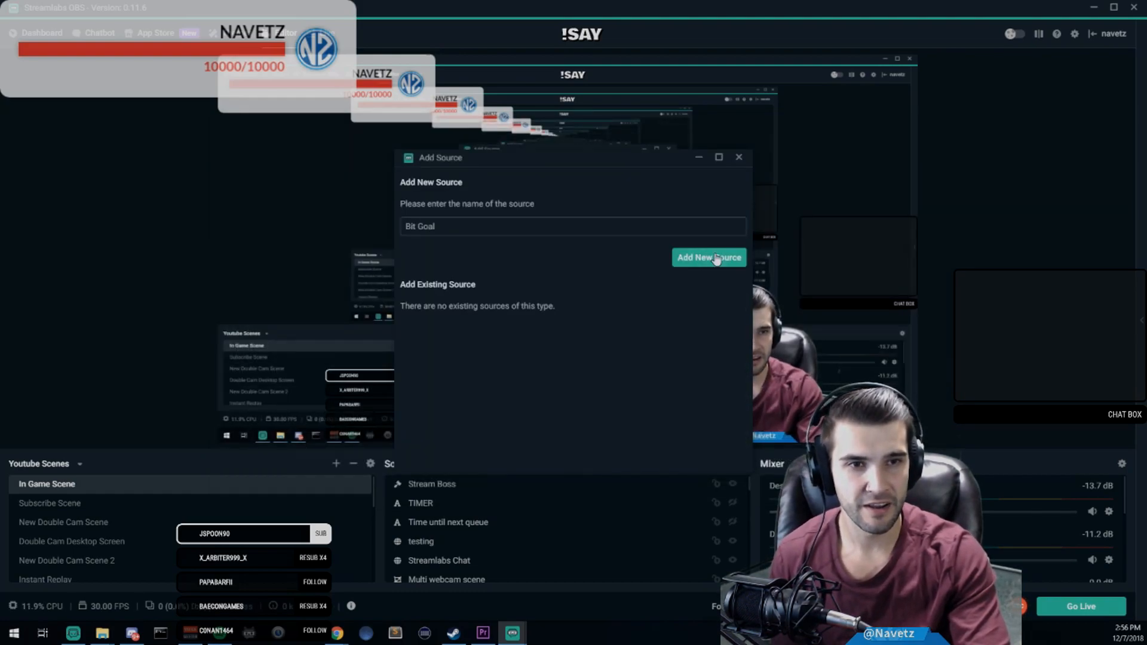
pyautogui.click(708, 257)
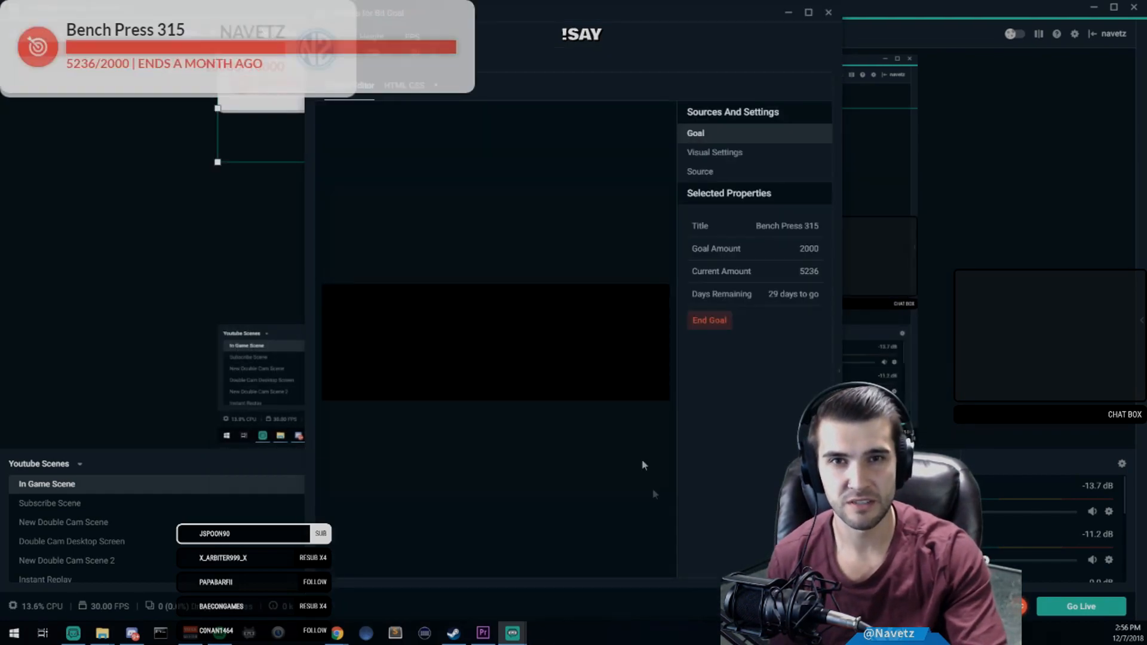